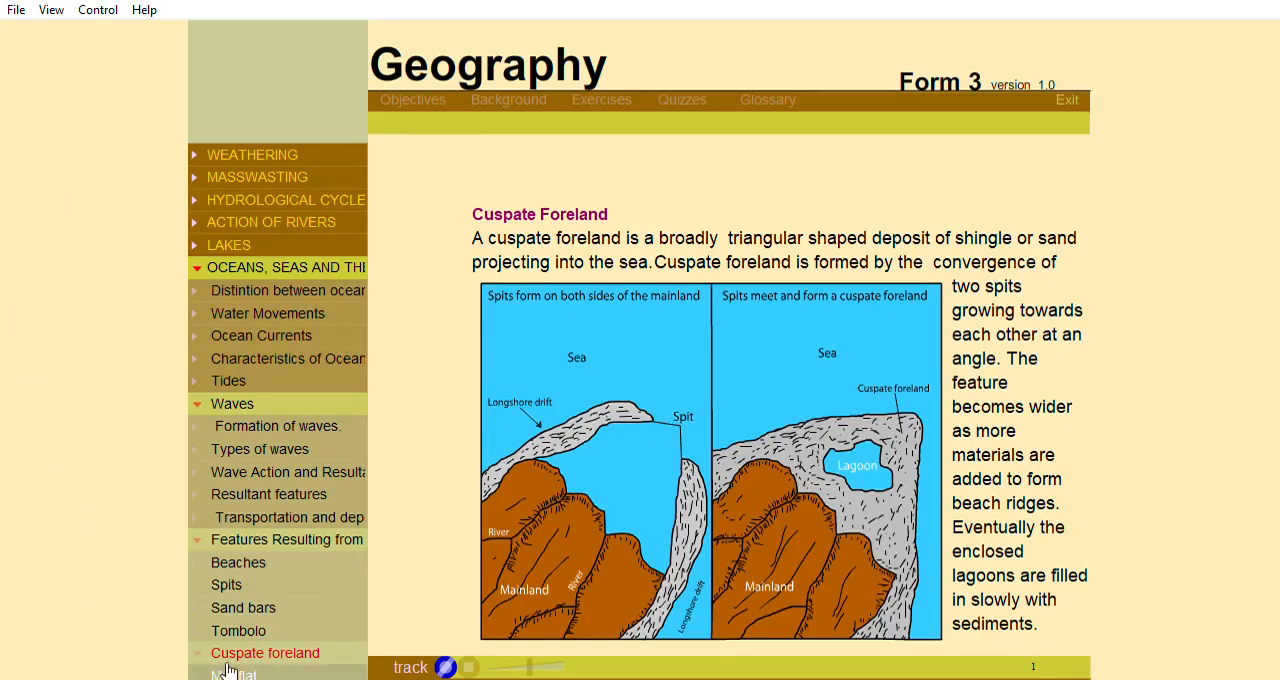
mouse_move(240, 632)
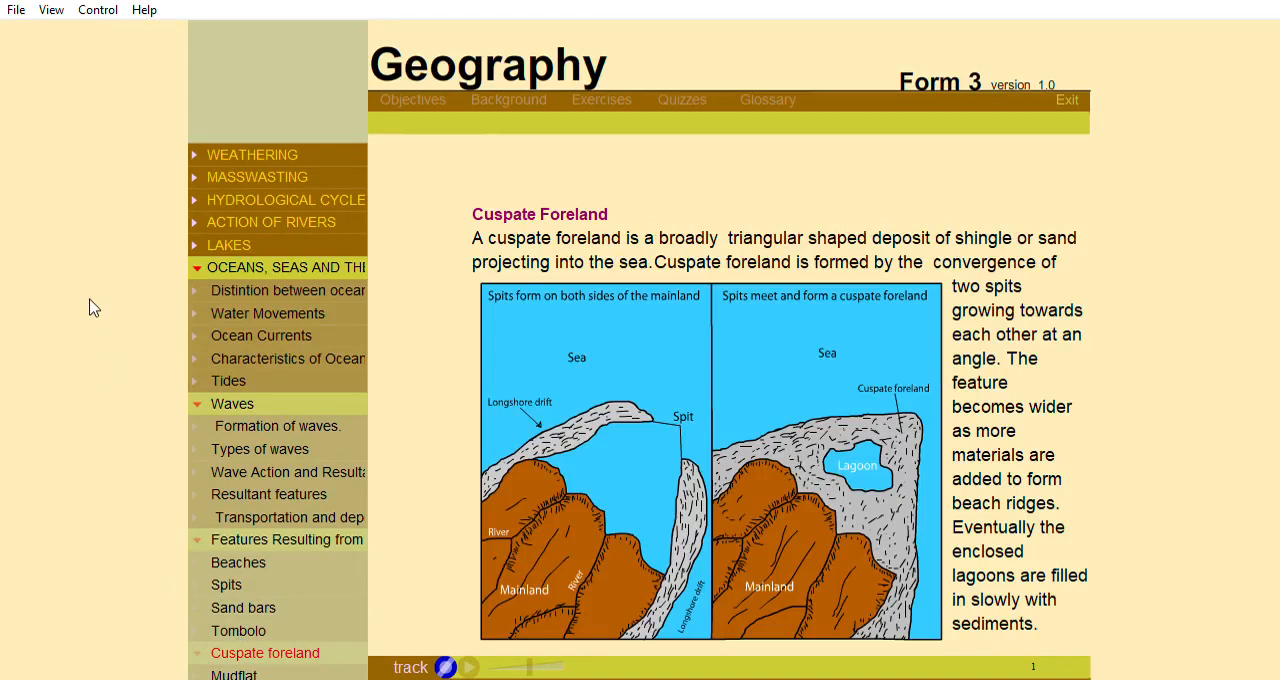
mouse_move(4, 340)
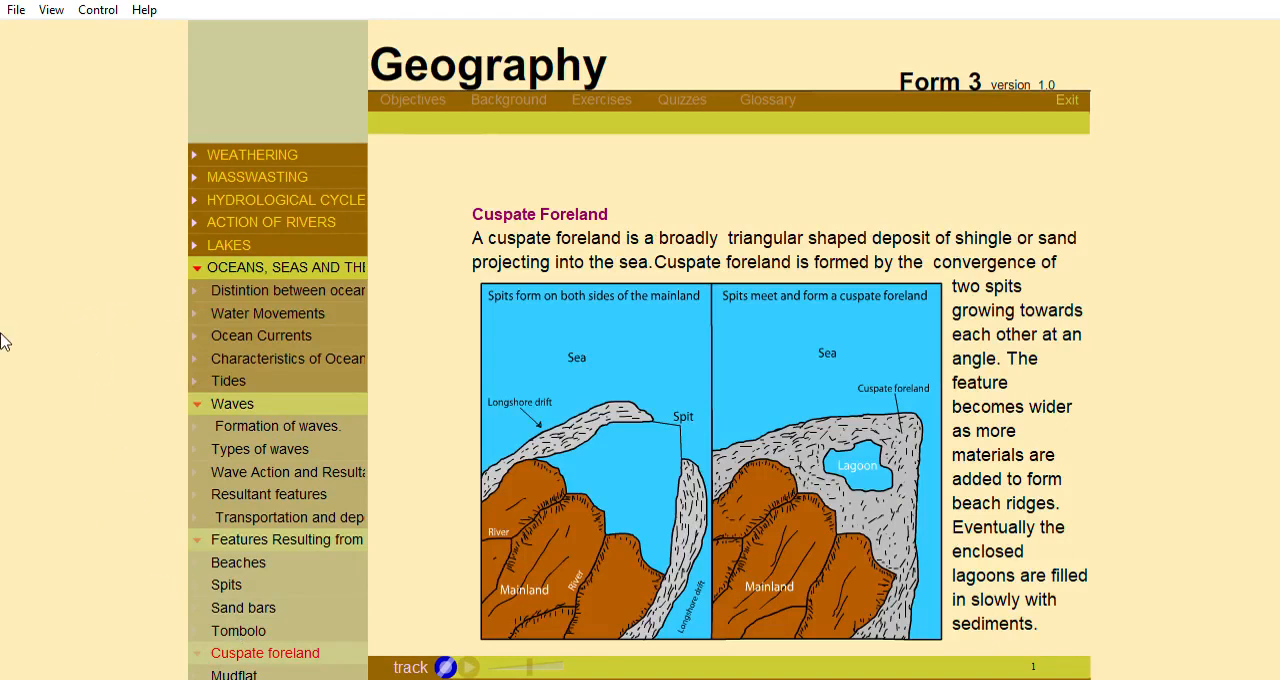
mouse_move(96, 558)
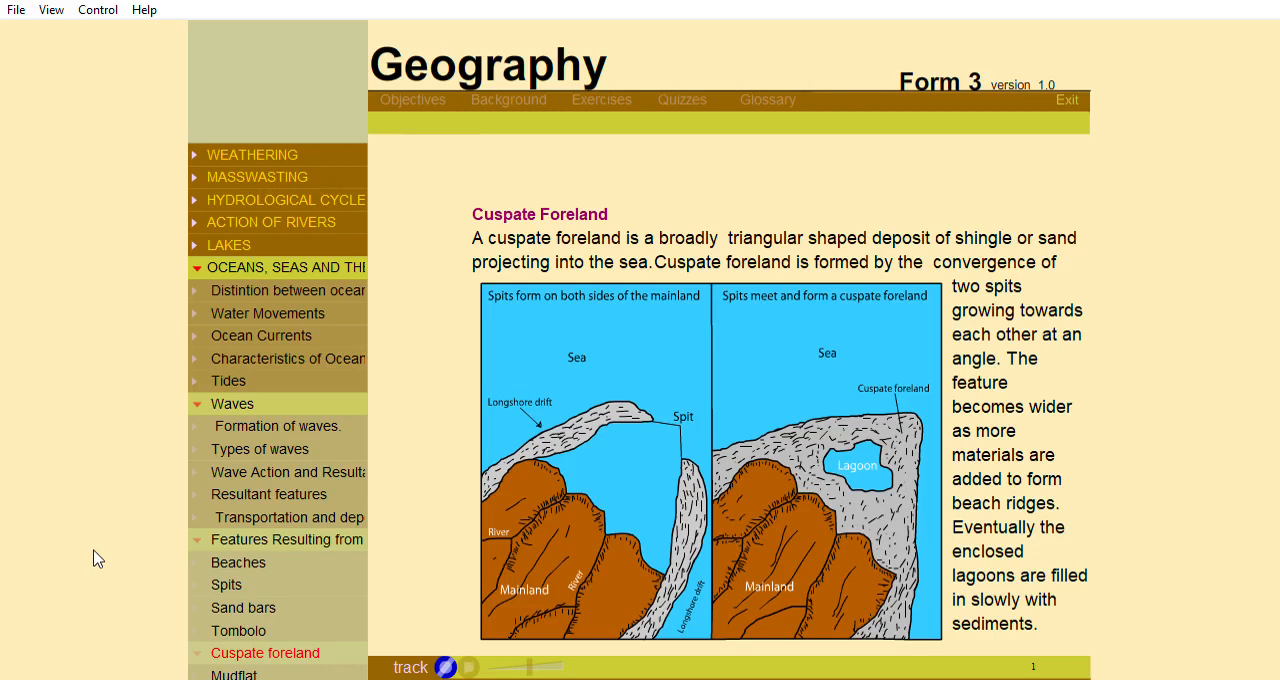
- Switch from Cuspate Foreland to the Mudflat topic in the left lesson menu
left_click(232, 674)
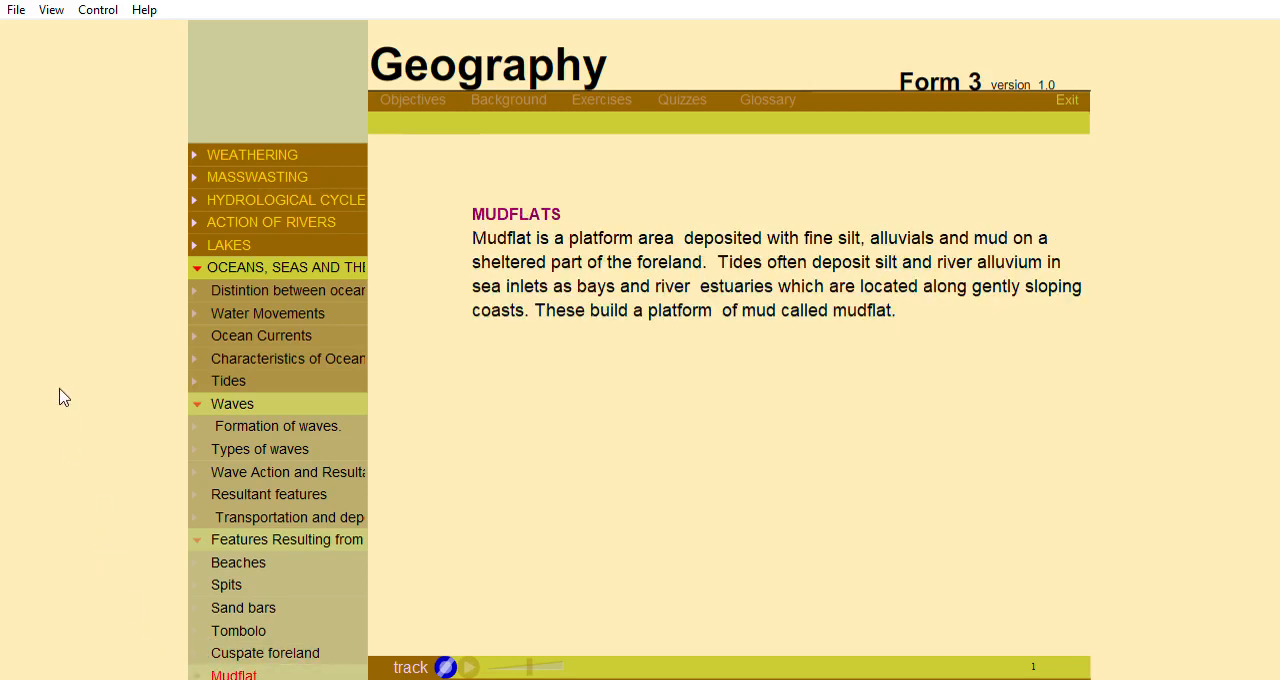
mouse_move(64, 356)
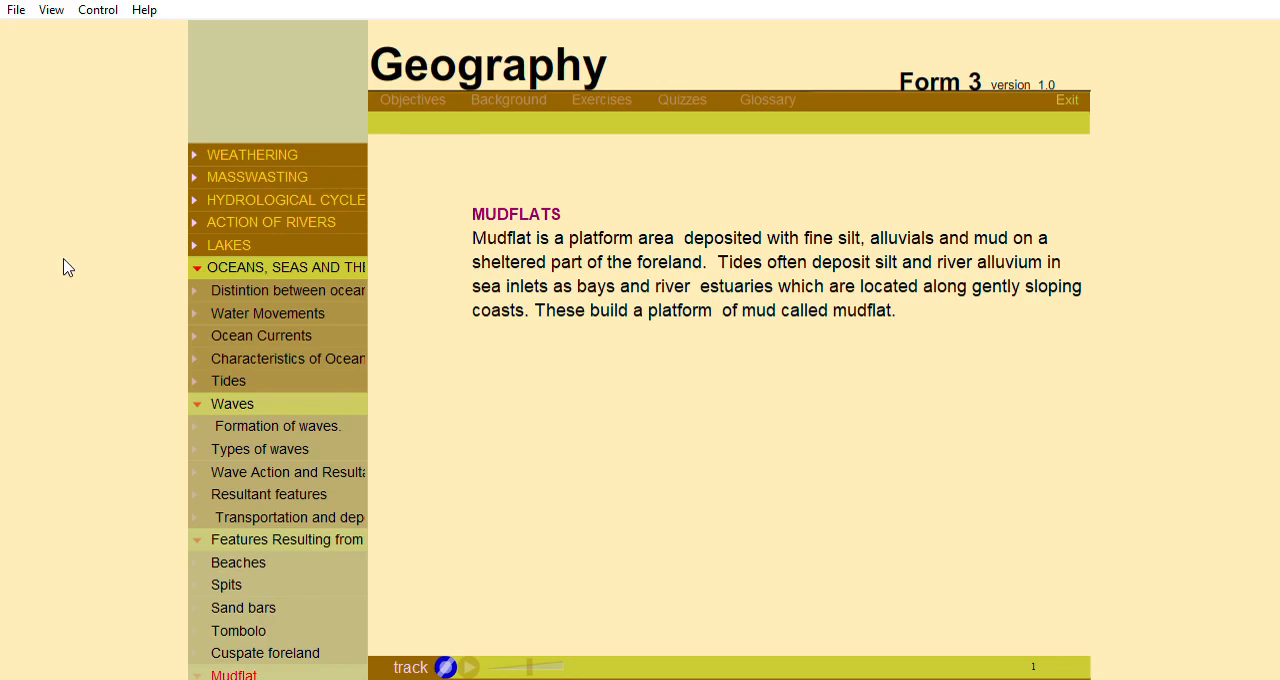
mouse_move(52, 308)
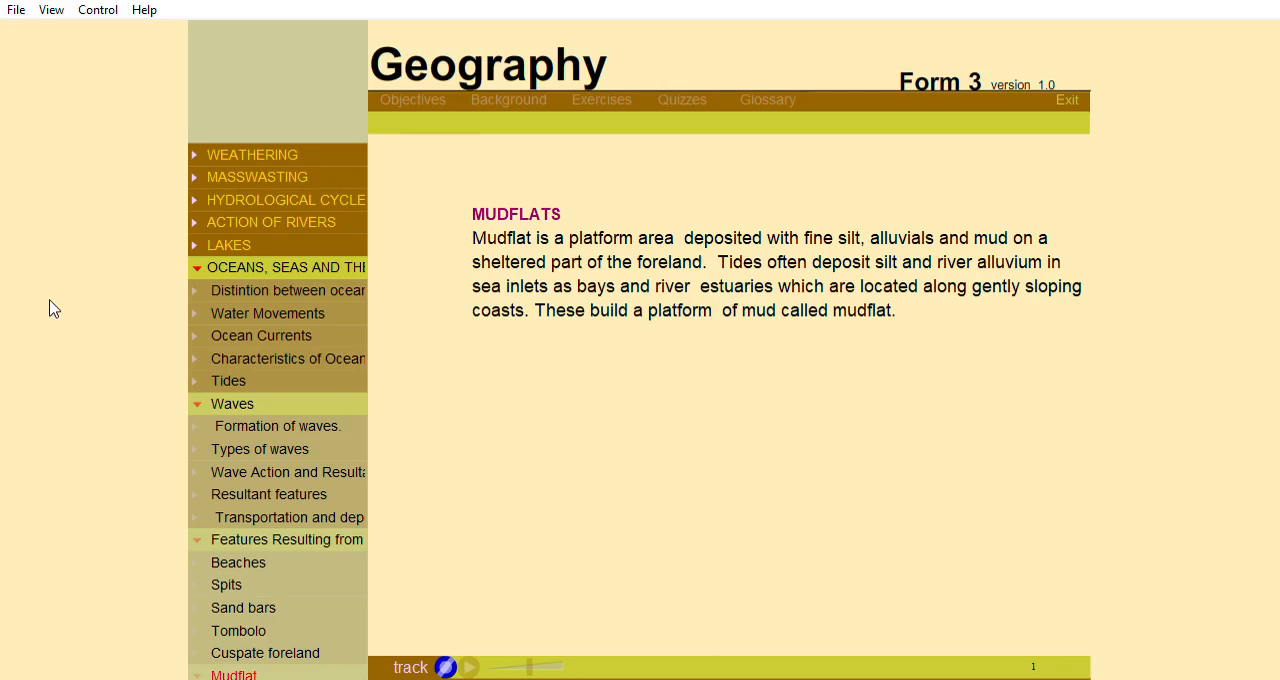
mouse_move(64, 308)
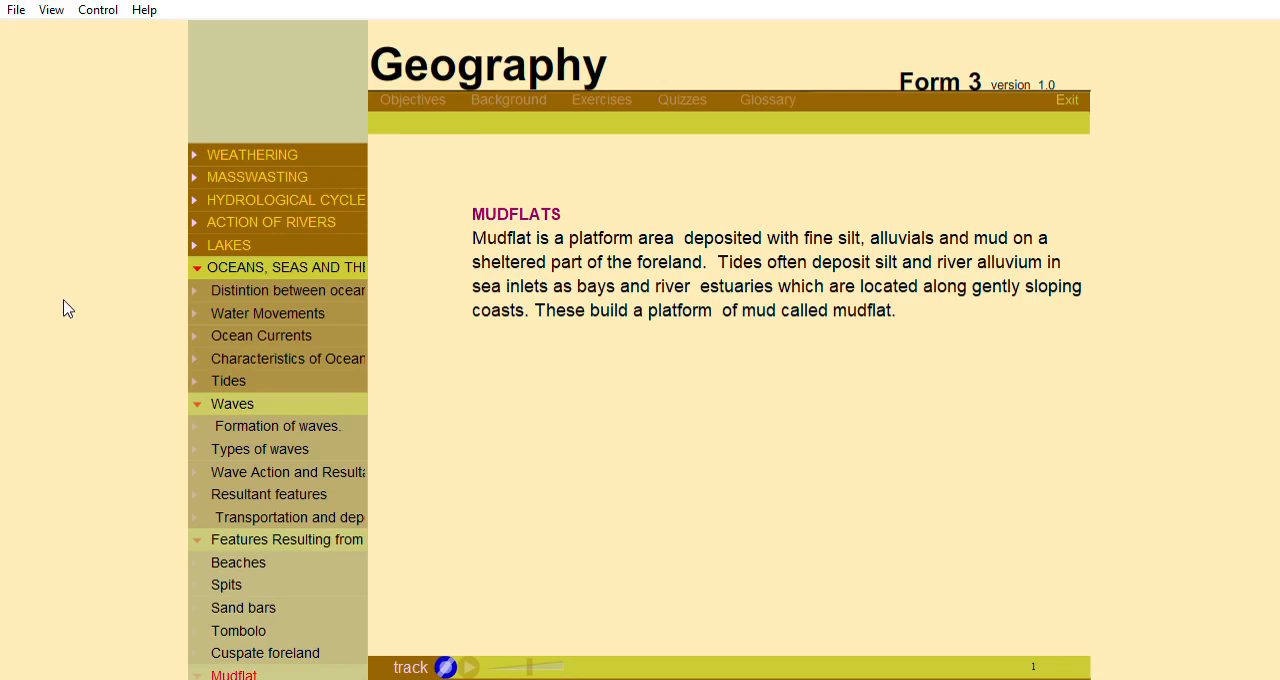
mouse_move(40, 270)
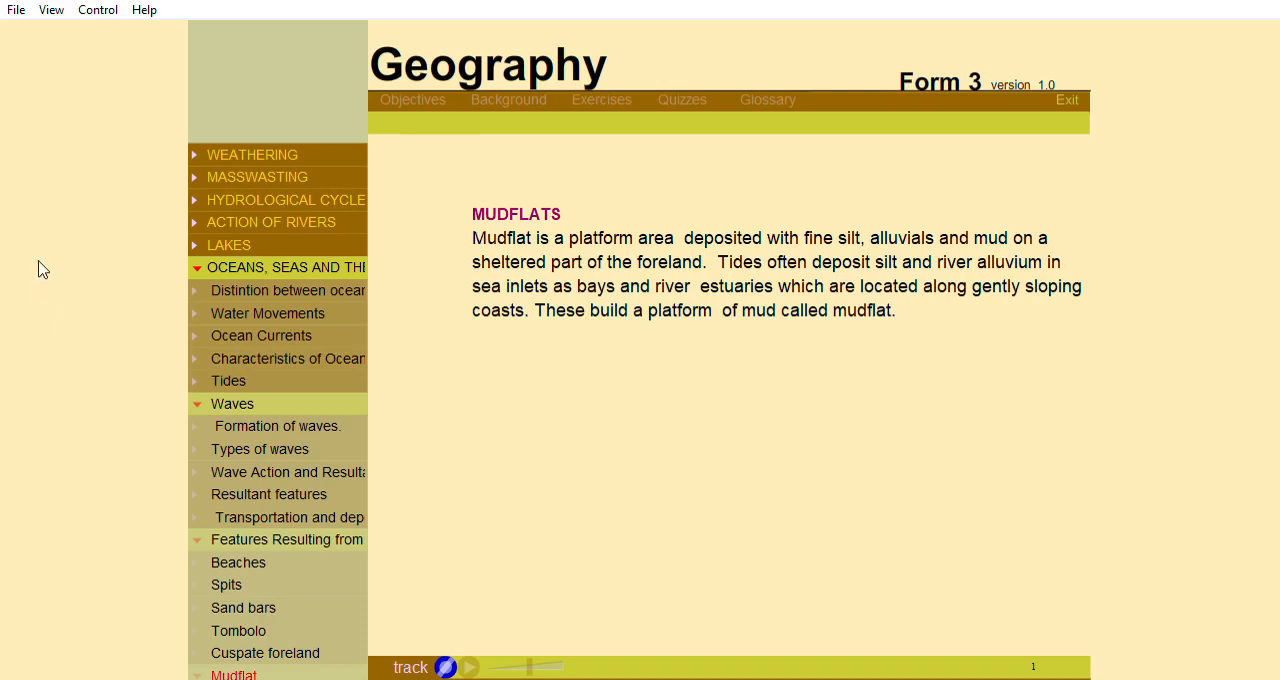
mouse_move(48, 246)
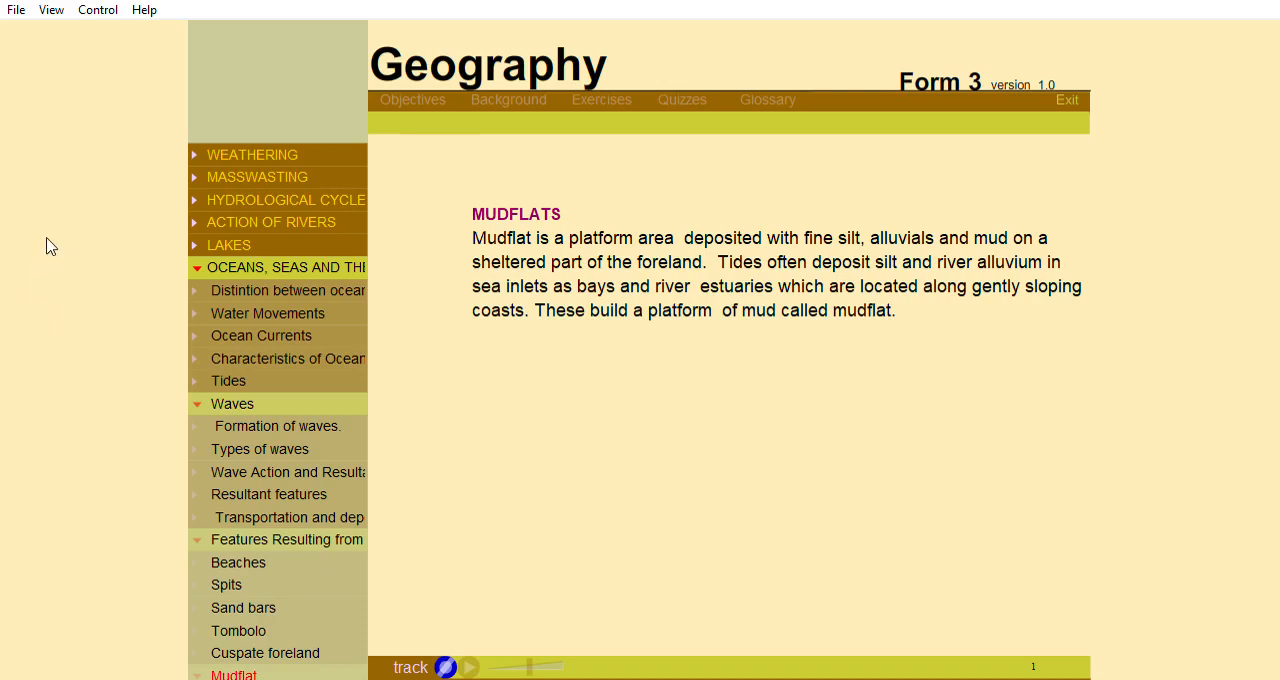
mouse_move(30, 288)
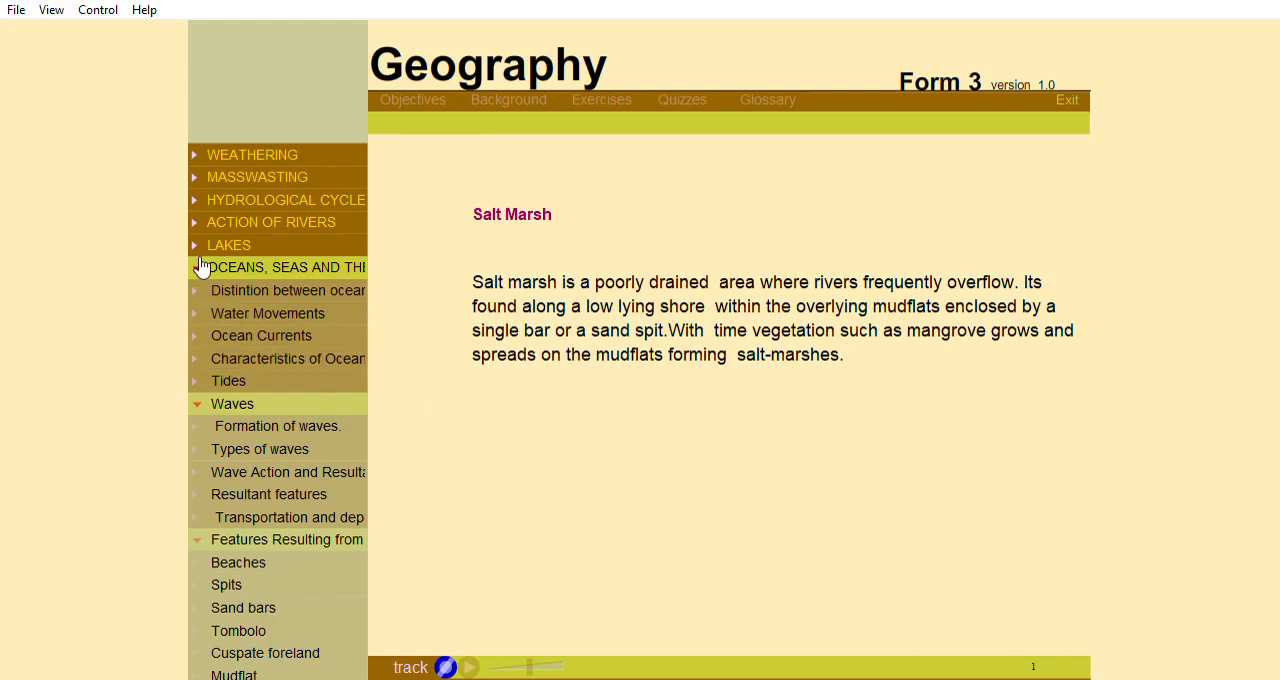
mouse_move(4, 284)
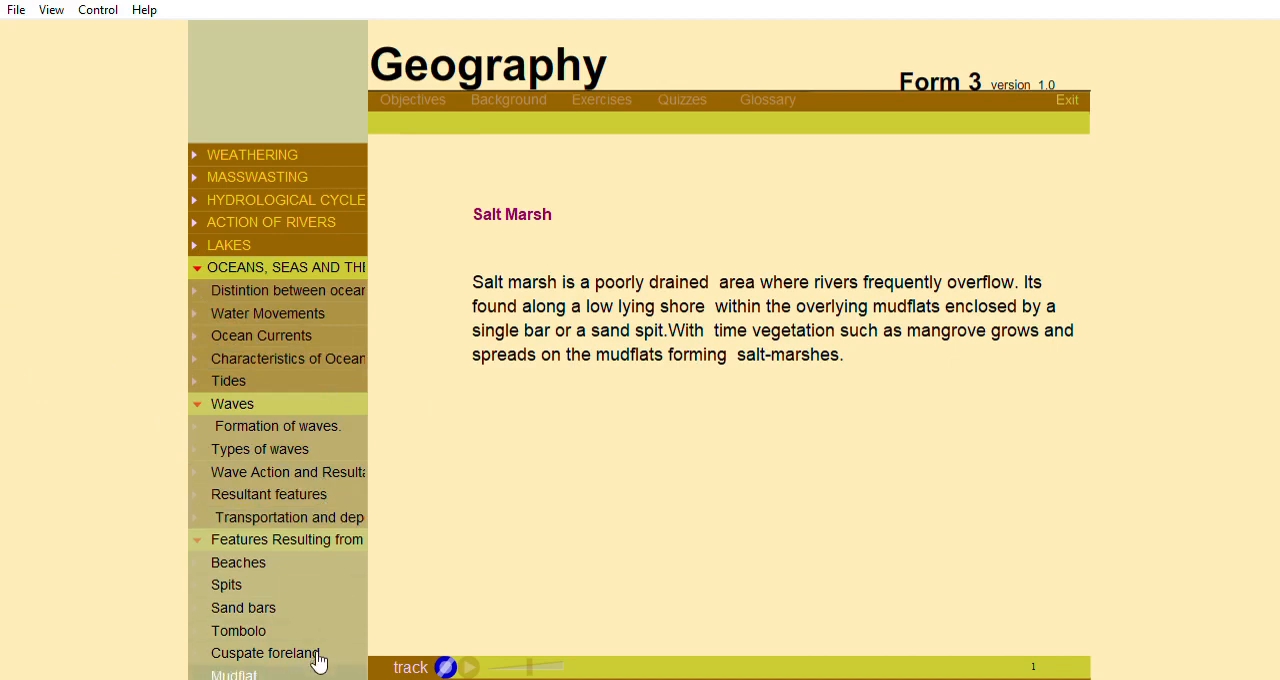
mouse_move(86, 360)
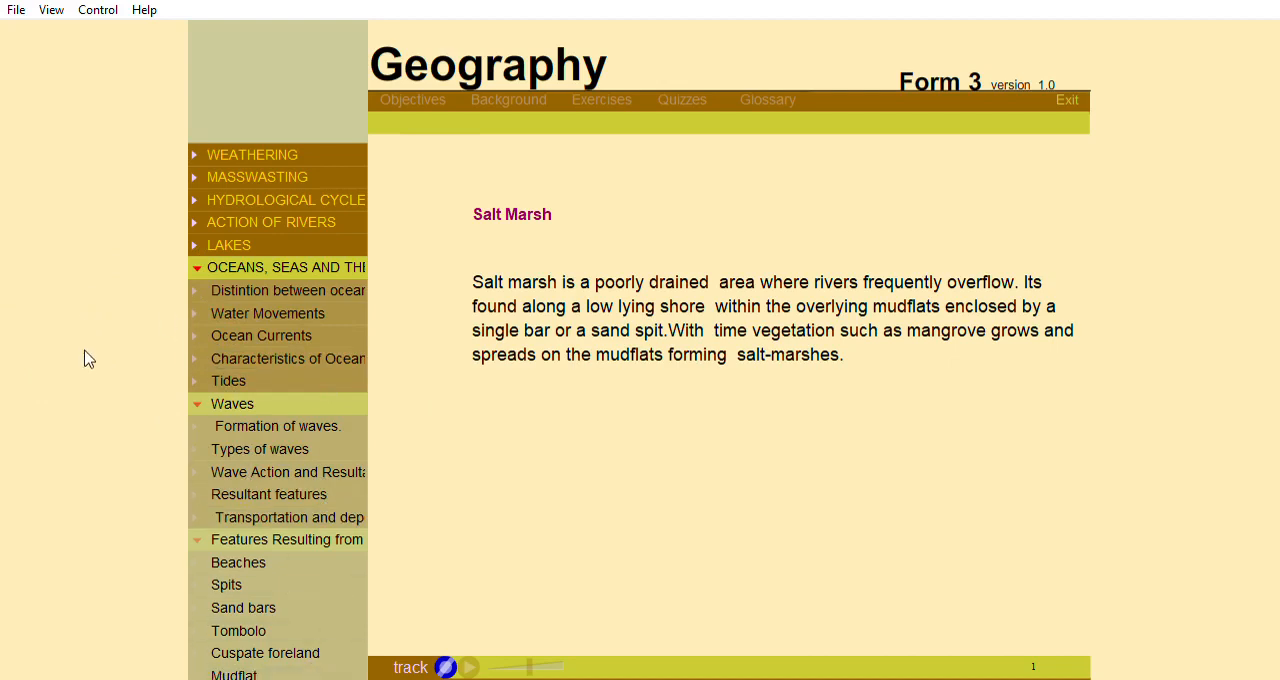
mouse_move(158, 258)
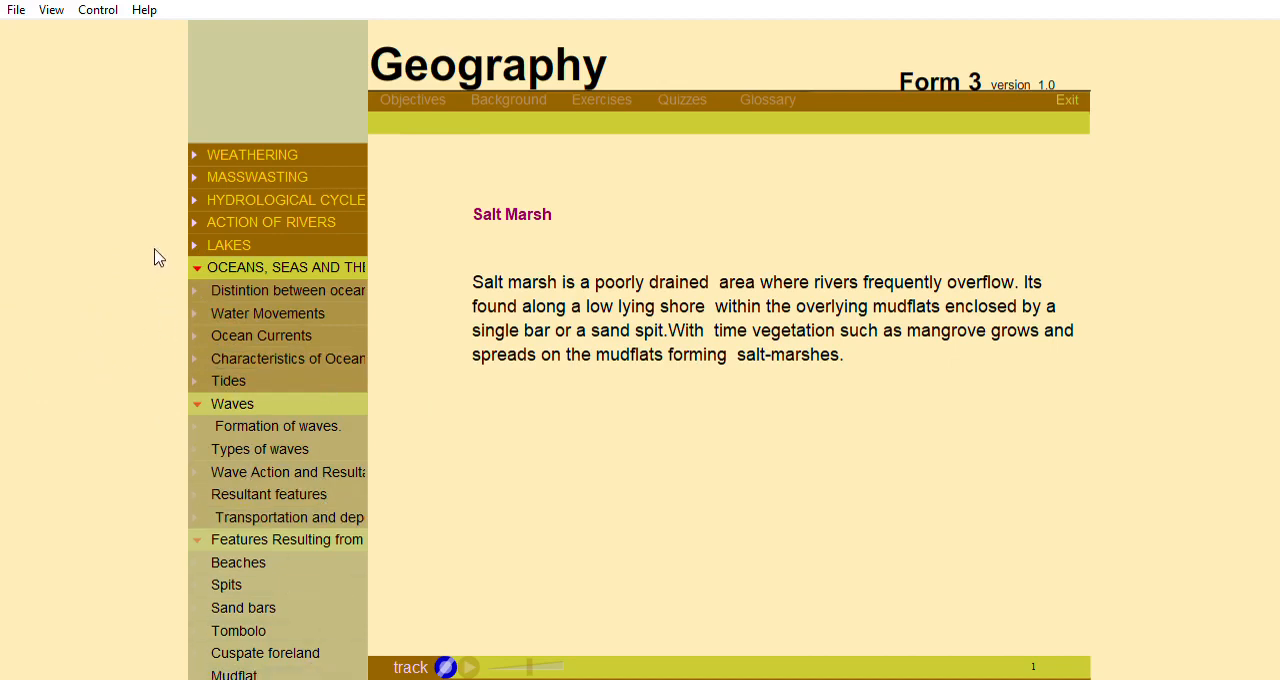
mouse_move(44, 252)
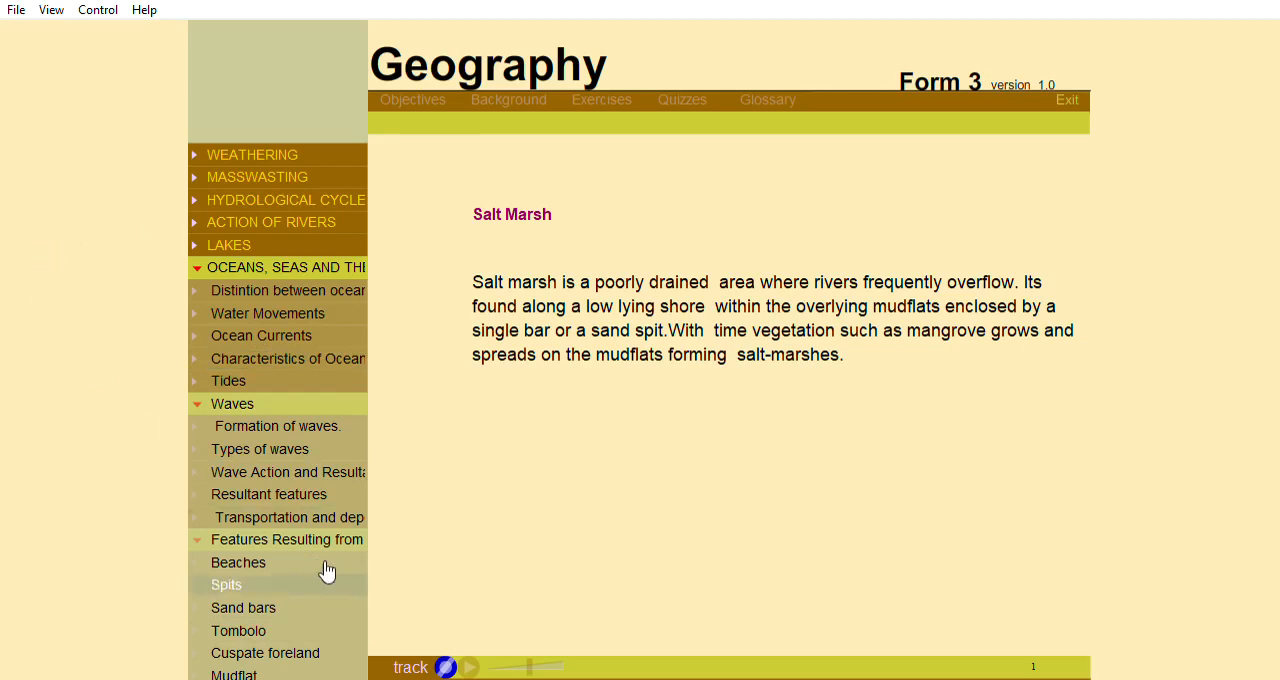
mouse_move(1180, 16)
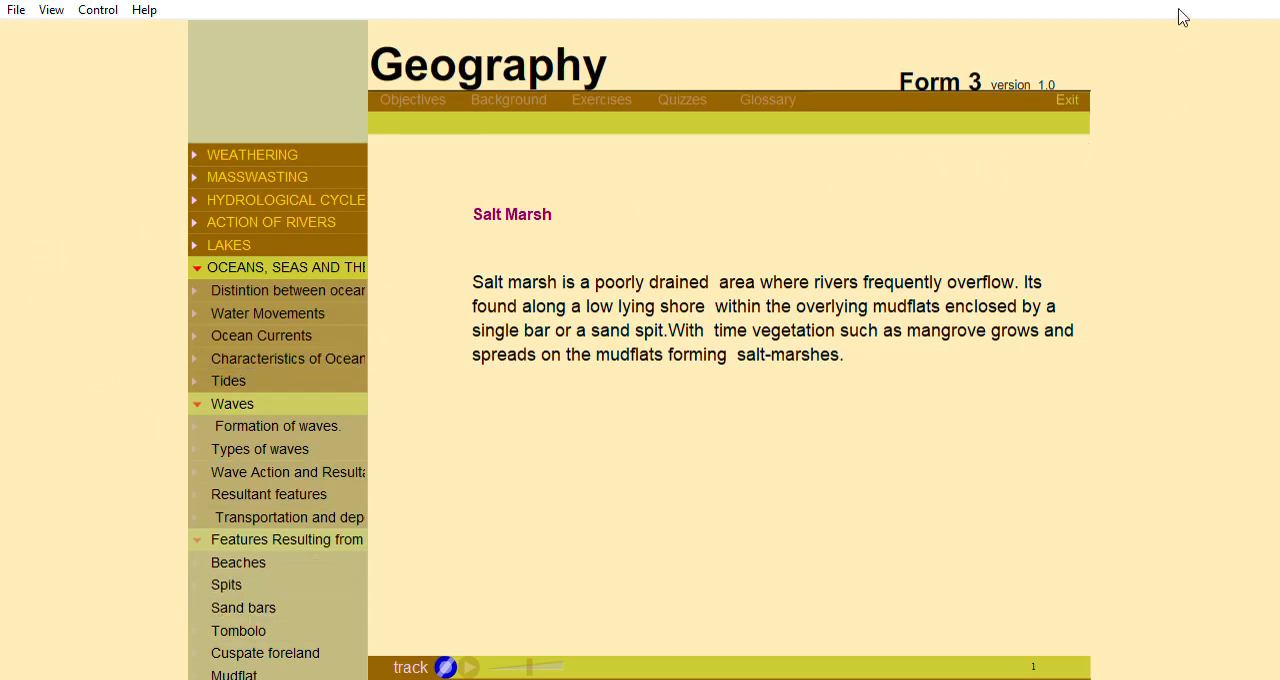